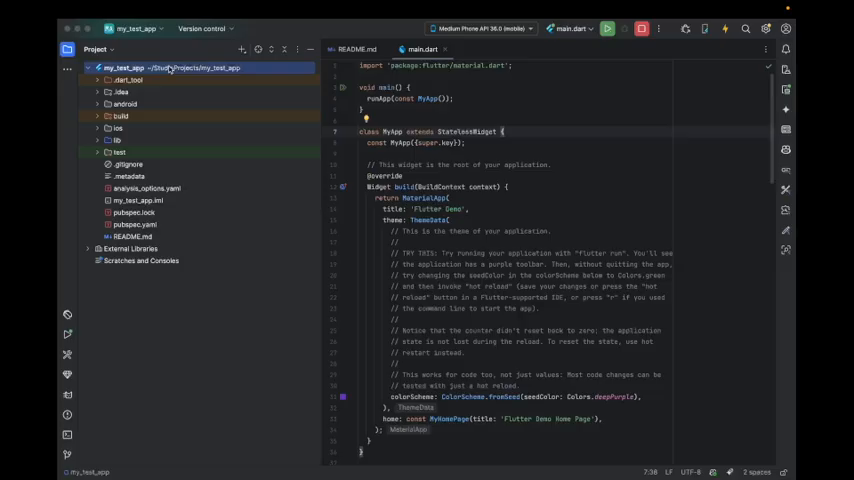
Step: Create an images directory with img.png, preview it, close the tabs and open pubspec.yaml
{"action": "right_click", "coordinate": [120, 72]}
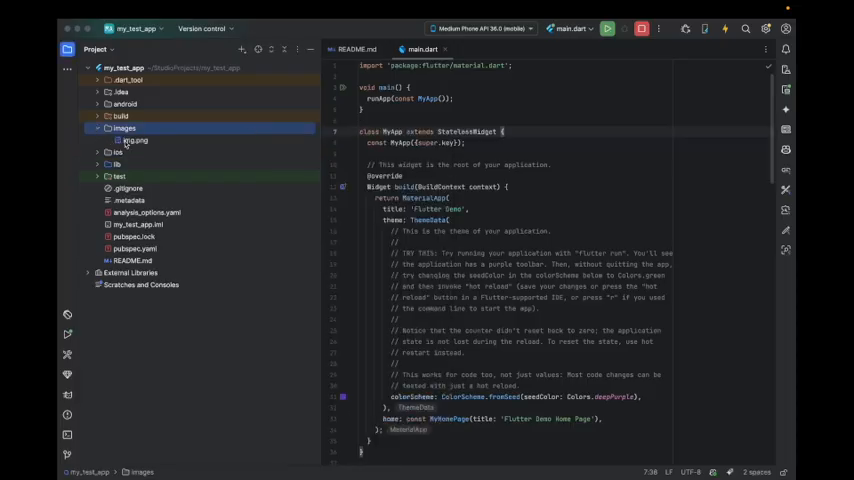
{"action": "double_click", "coordinate": [136, 140]}
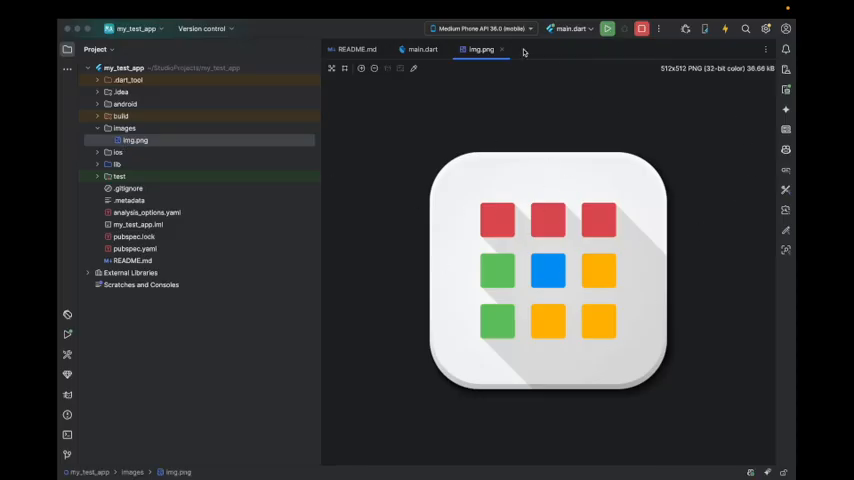
{"action": "left_click", "coordinate": [426, 48]}
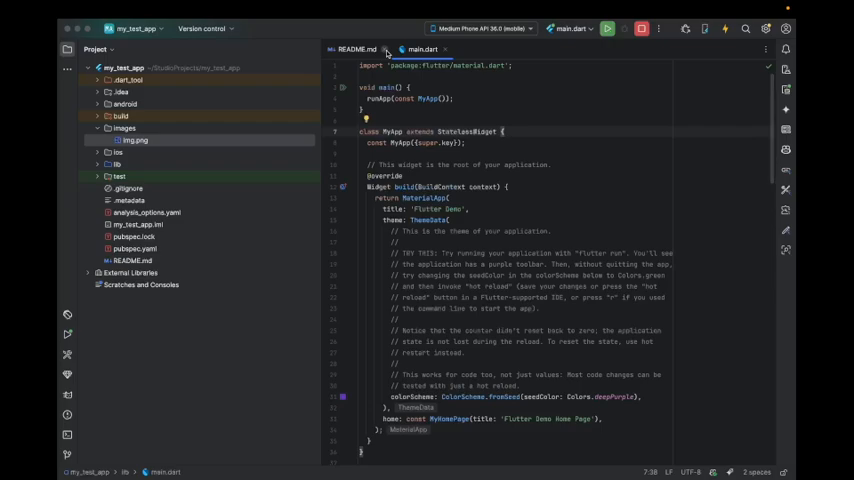
{"action": "left_click", "coordinate": [398, 48]}
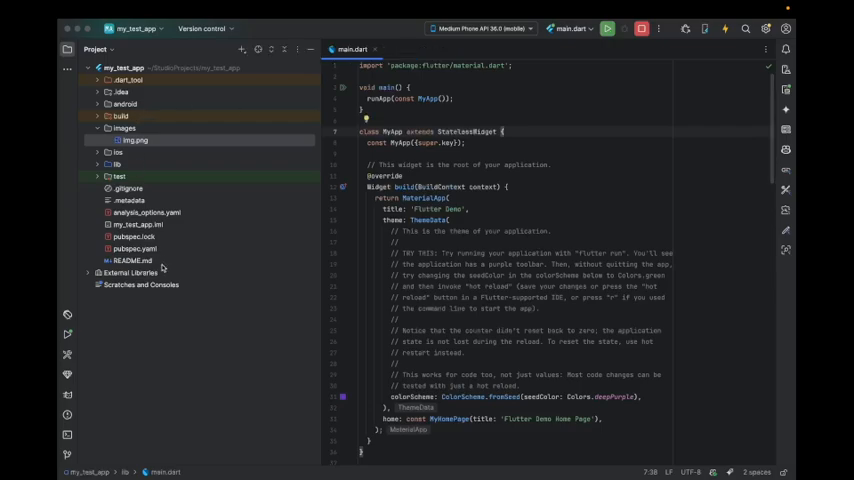
{"action": "left_click", "coordinate": [132, 248]}
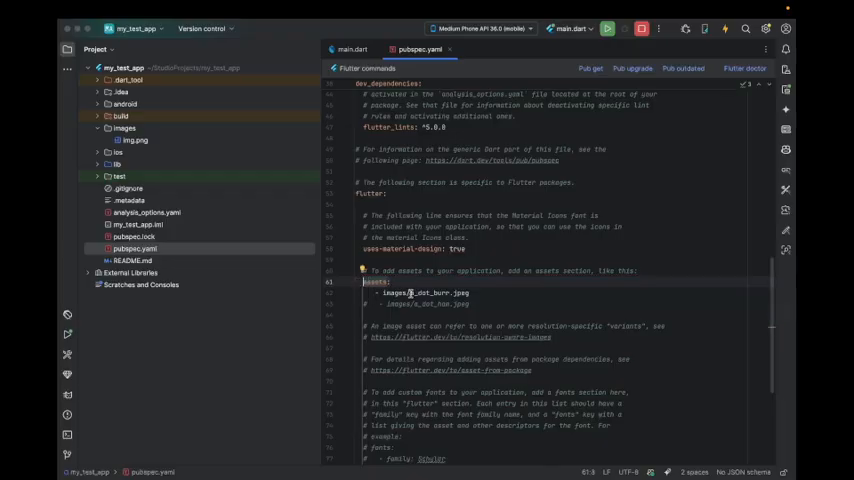
Step: Uncomment the assets entry for images/ in pubspec.yaml and run Pub get
{"action": "double_click", "coordinate": [444, 292]}
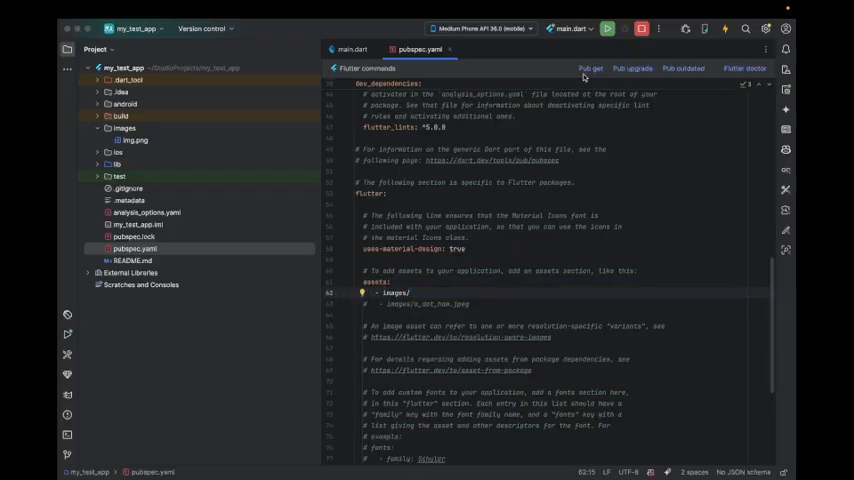
{"action": "left_click", "coordinate": [588, 68]}
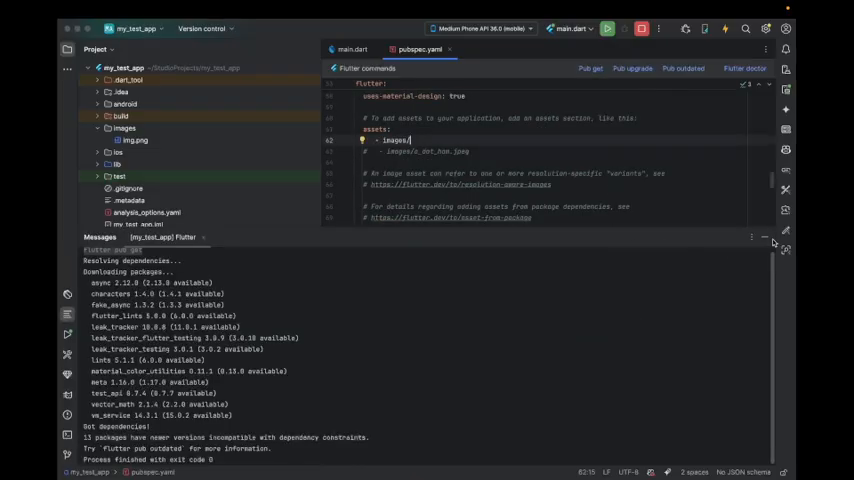
{"action": "left_click", "coordinate": [344, 40]}
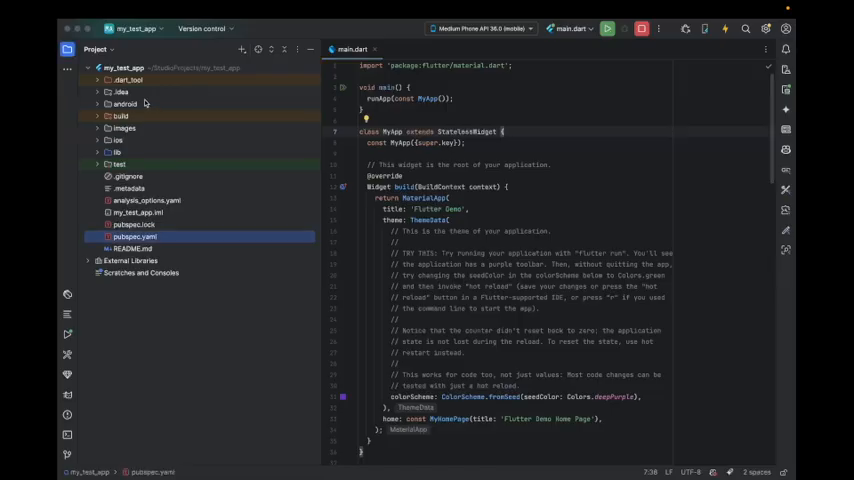
Step: Replace the android:label value in AndroidManifest.xml with Menu App
{"action": "left_click", "coordinate": [112, 104]}
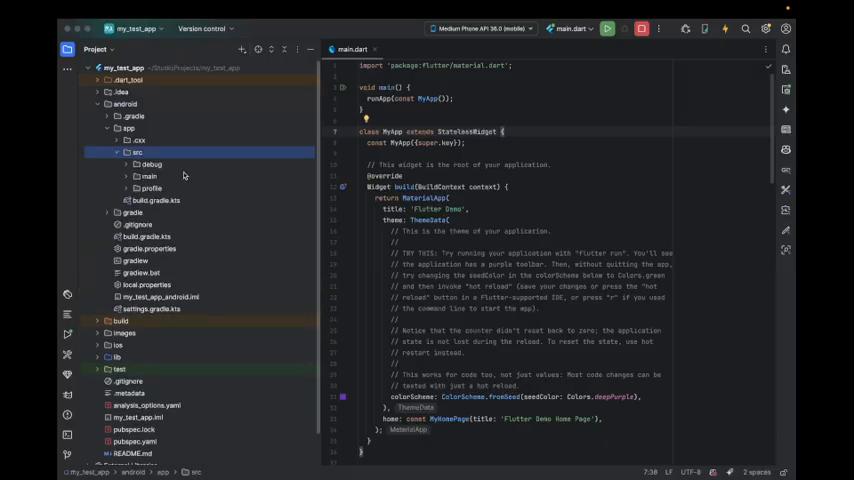
{"action": "left_click", "coordinate": [148, 176]}
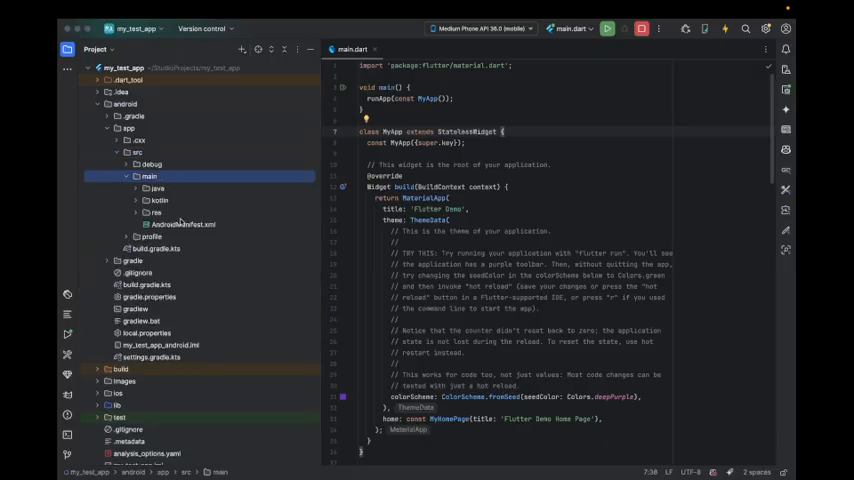
{"action": "double_click", "coordinate": [184, 224]}
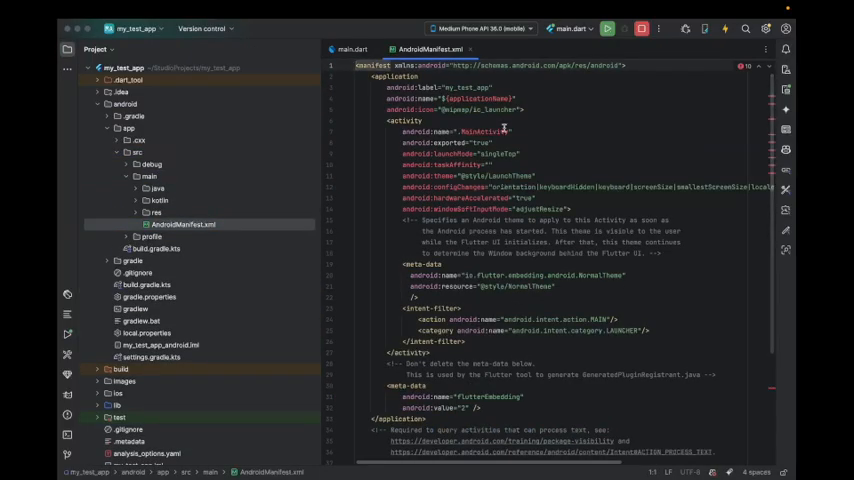
{"action": "double_click", "coordinate": [458, 86]}
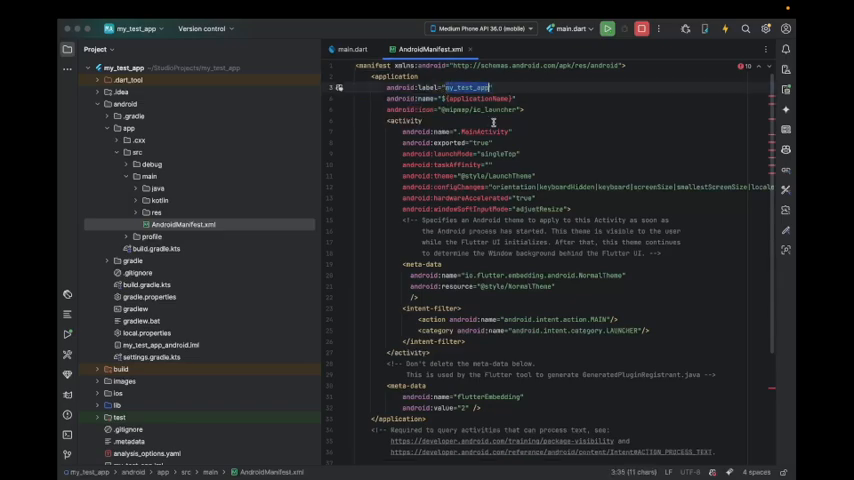
{"action": "type", "text": "Menu A"}
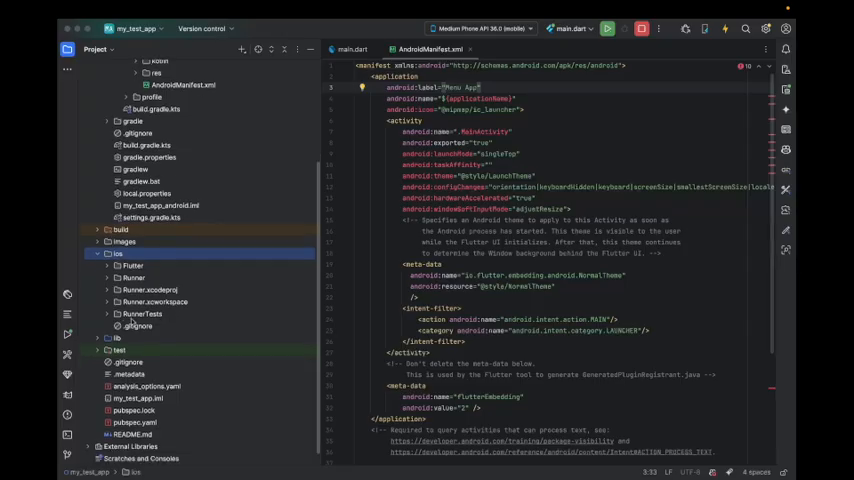
Step: Set CFBundleDisplayName in ios/Runner/Info.plist to Menu App and launch the app
{"action": "left_click", "coordinate": [130, 276]}
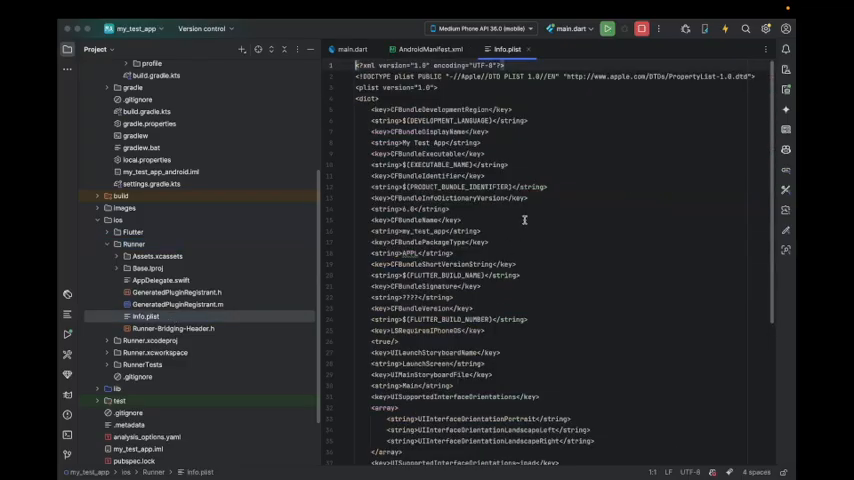
{"action": "left_click", "coordinate": [490, 152]}
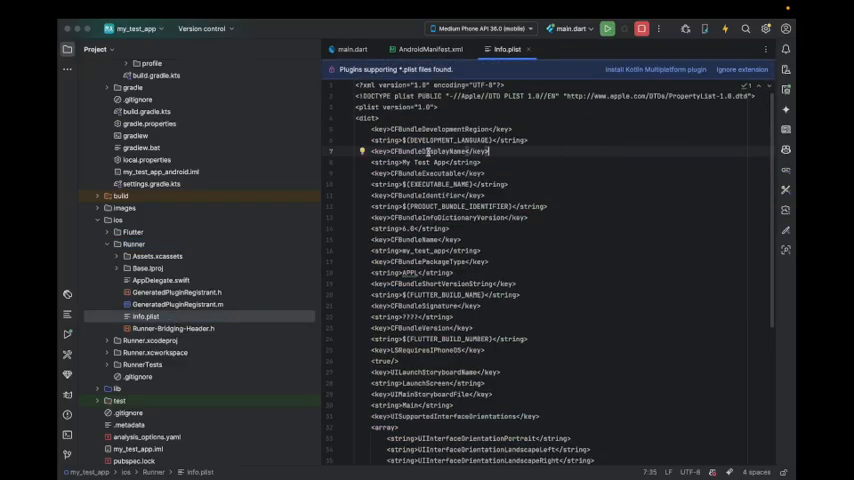
{"action": "double_click", "coordinate": [426, 152]}
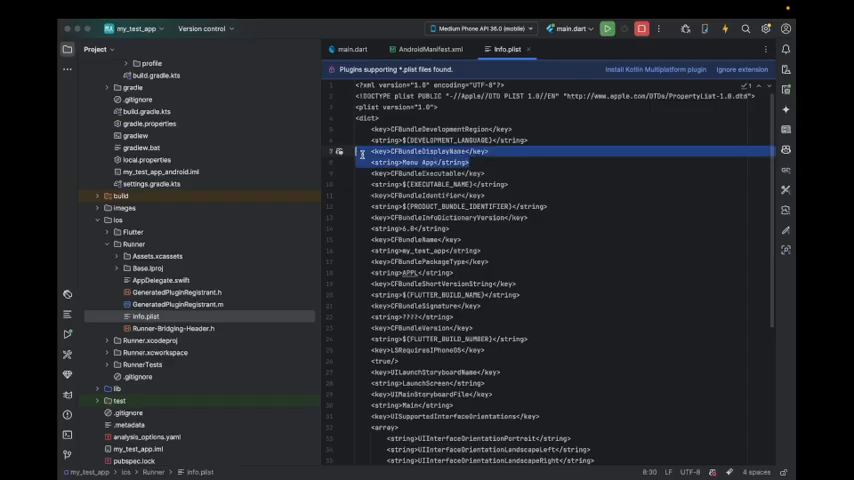
{"action": "left_click", "coordinate": [426, 48]}
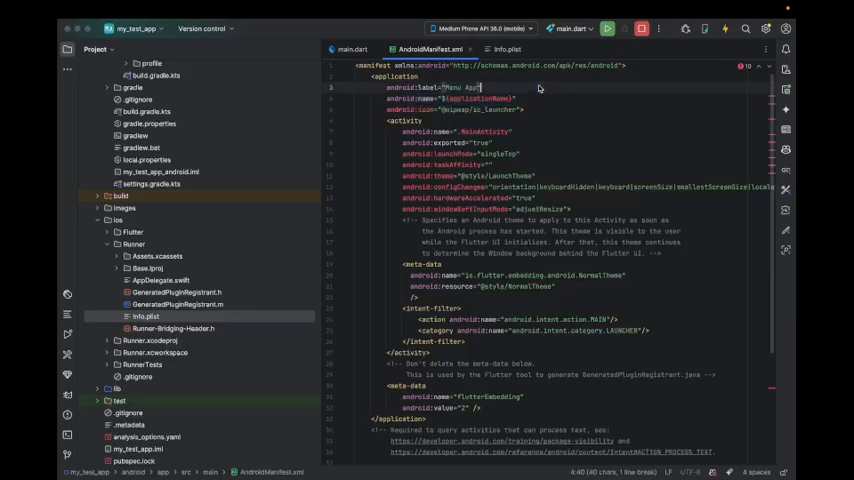
{"action": "left_click", "coordinate": [608, 24]}
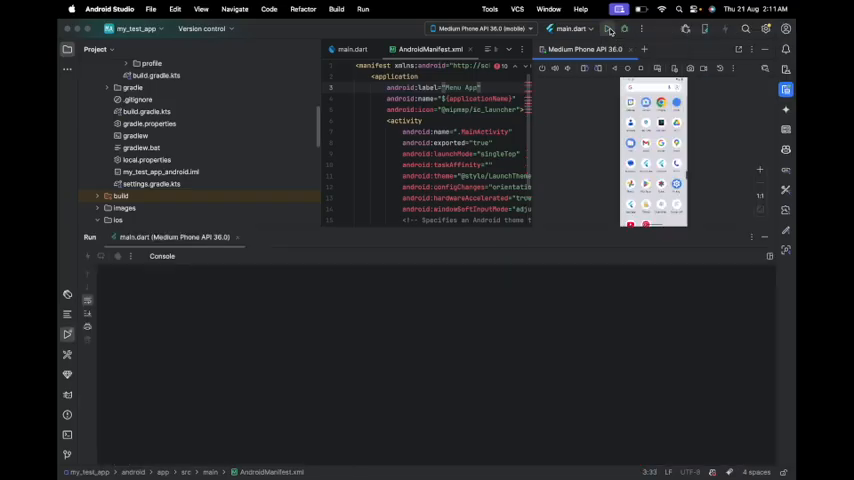
Step: Run on the Medium Phone emulator and uninstall the old app copy via App info
{"action": "left_click", "coordinate": [612, 28]}
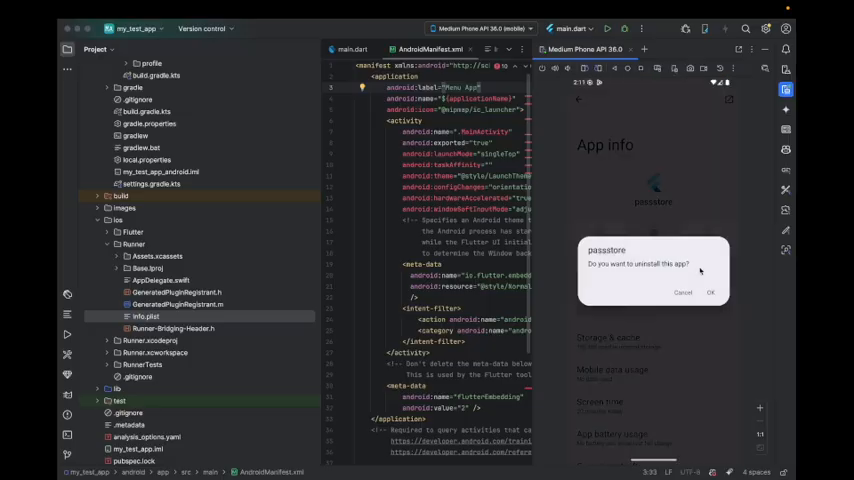
{"action": "left_click", "coordinate": [732, 292]}
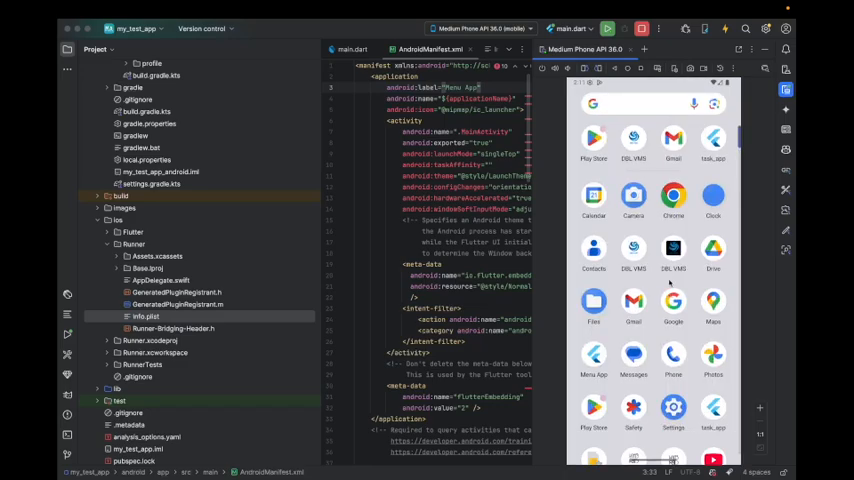
{"action": "scroll", "scroll_direction": "down", "scroll_amount": 3}
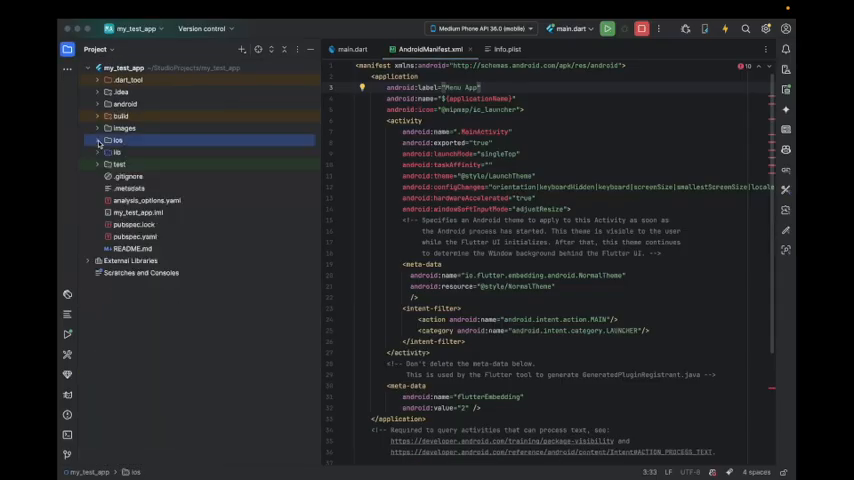
Step: Search Google for an app icon generator and open the appicon.co result
{"action": "left_click", "coordinate": [100, 128]}
{"action": "type", "text": "app ic"}
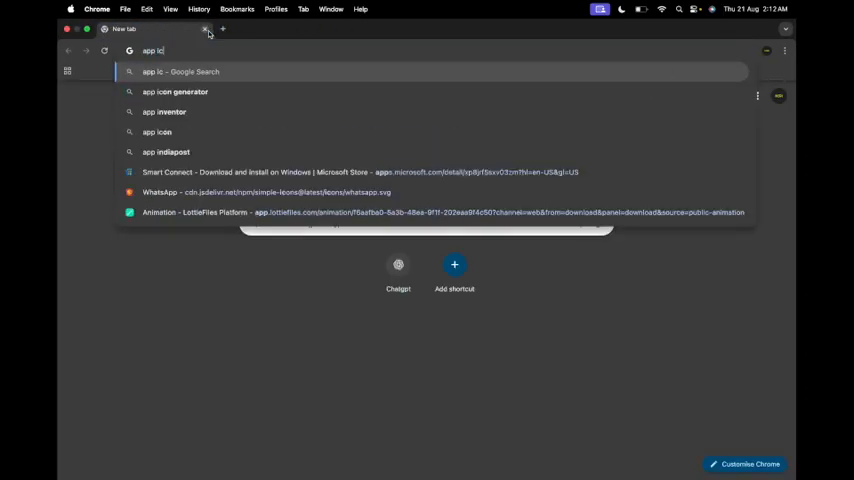
{"action": "left_click", "coordinate": [176, 92]}
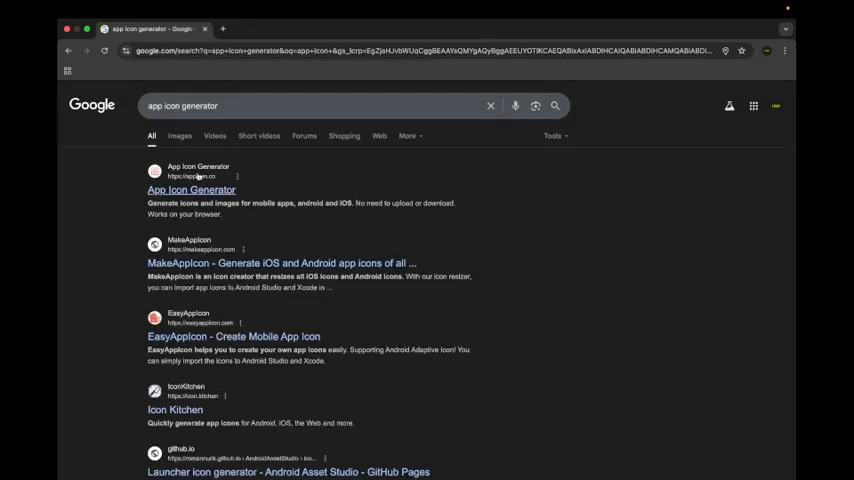
{"action": "left_click", "coordinate": [190, 188]}
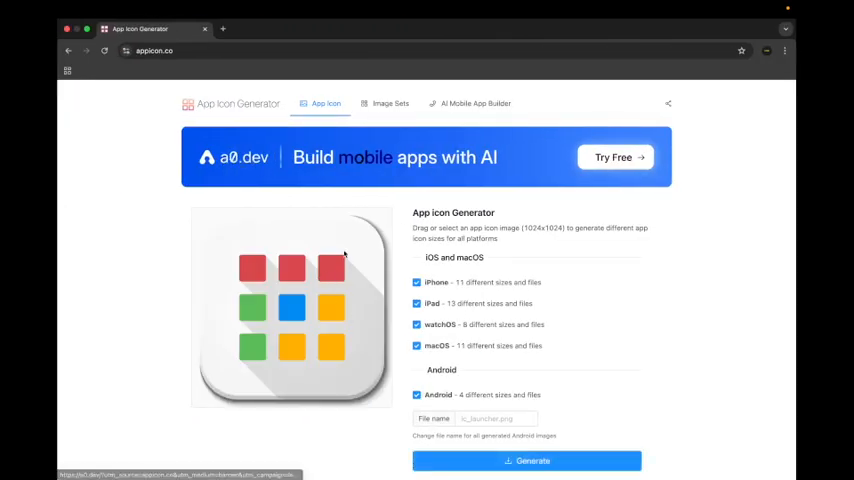
Step: Uncheck iPad, watchOS and macOS so only iPhone and Android icons are generated
{"action": "scroll", "scroll_direction": "down", "scroll_amount": 3}
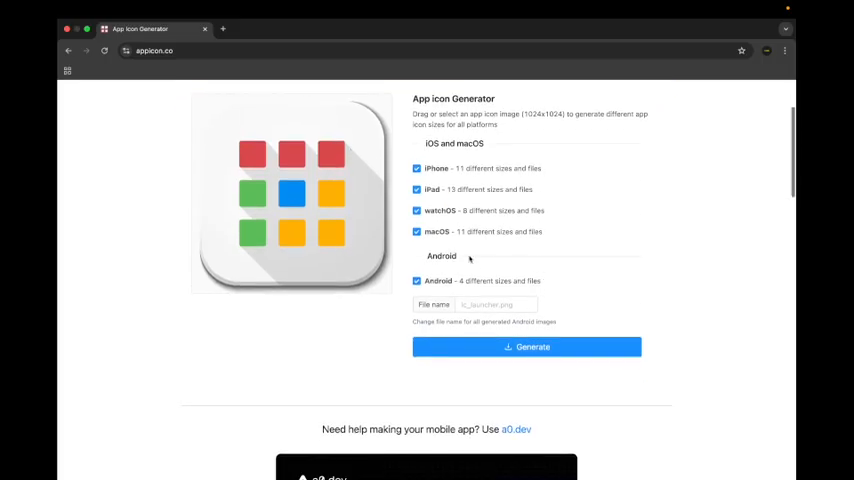
{"action": "left_click", "coordinate": [416, 232]}
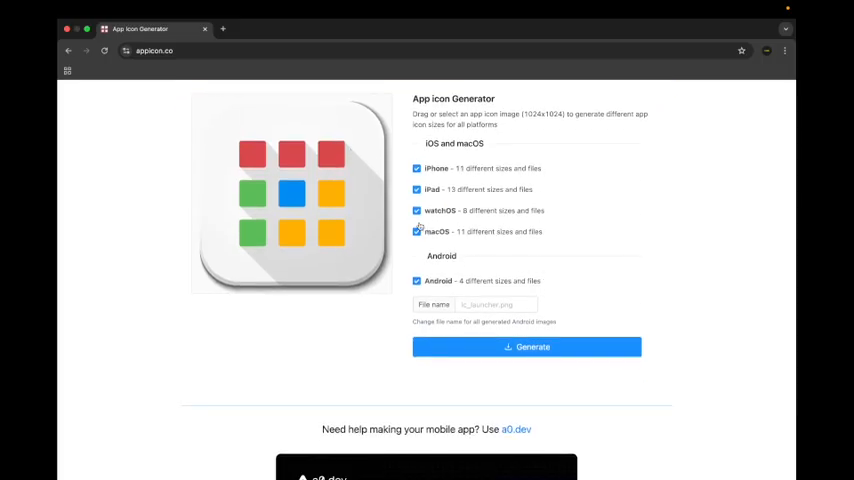
{"action": "left_click", "coordinate": [416, 232]}
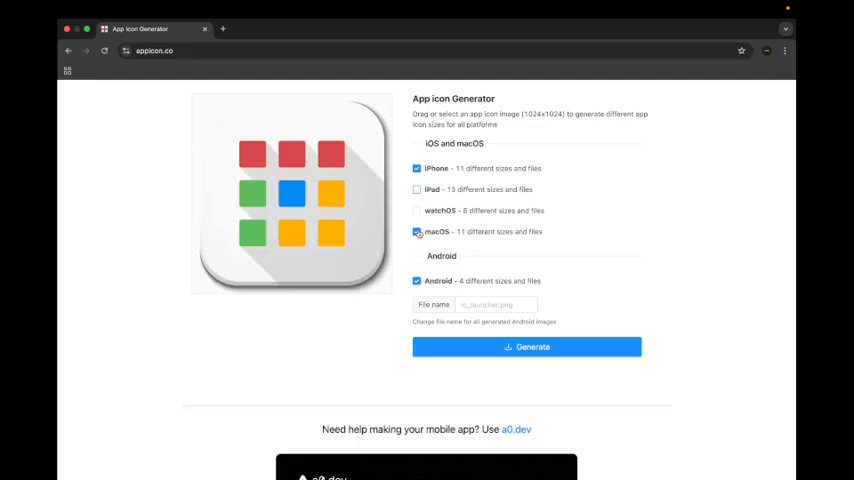
{"action": "left_click", "coordinate": [416, 232]}
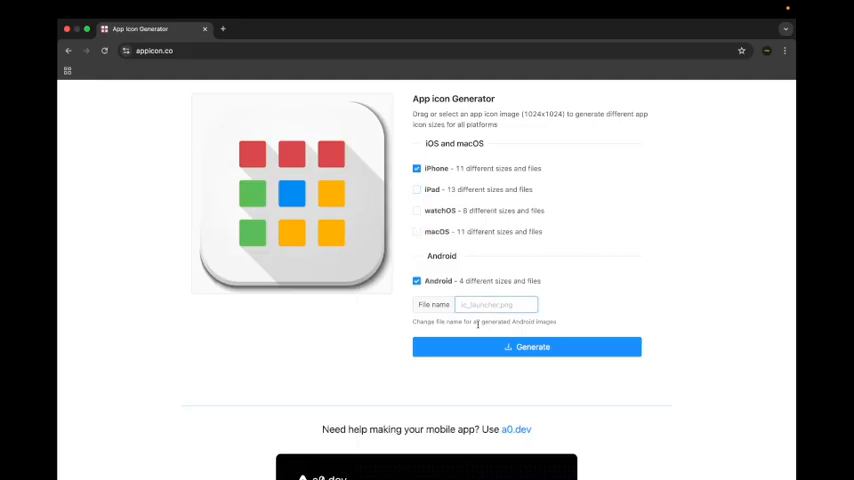
Step: Name the output app_logo from ic_launcher.png and generate the icon set download
{"action": "type", "text": "app_logo"}
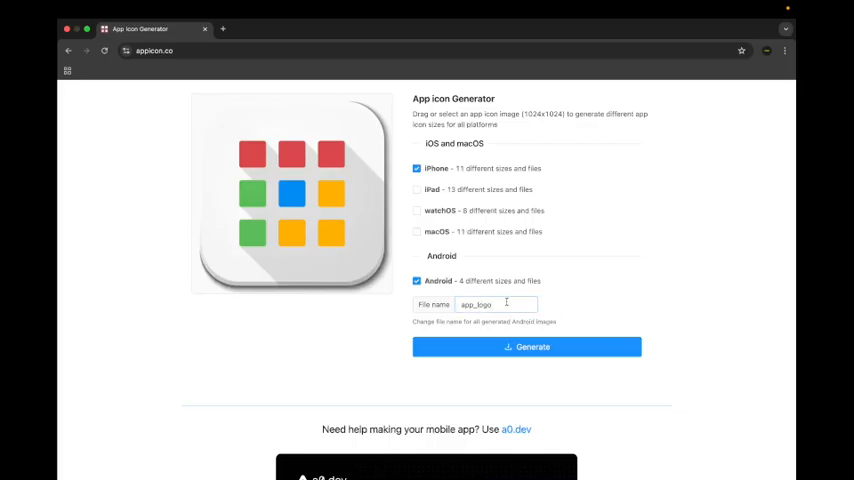
{"action": "type", "text": "ic_launcher.png"}
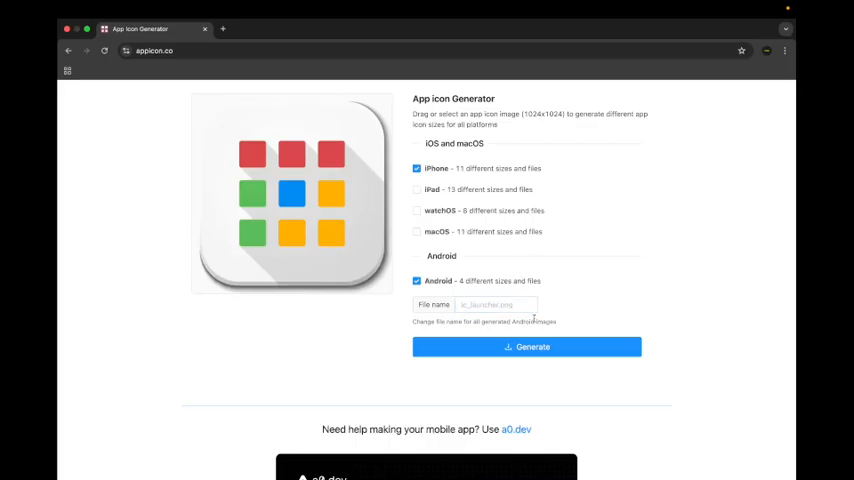
{"action": "left_click", "coordinate": [496, 304]}
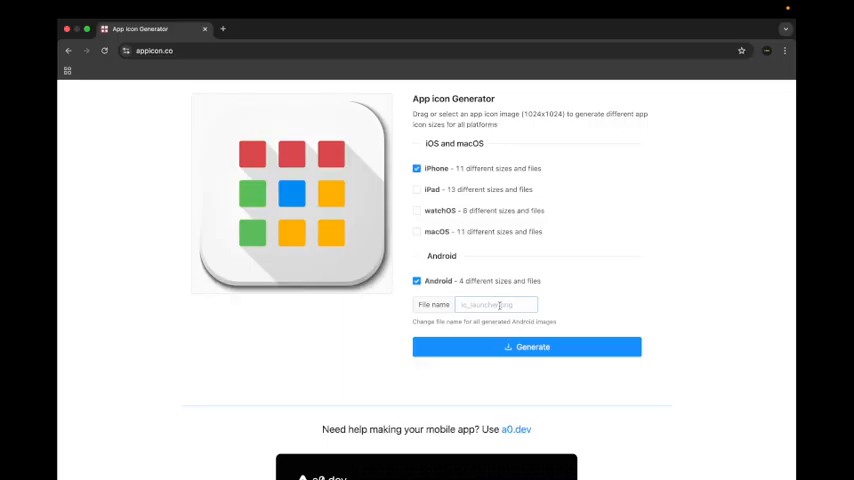
{"action": "left_click", "coordinate": [528, 348]}
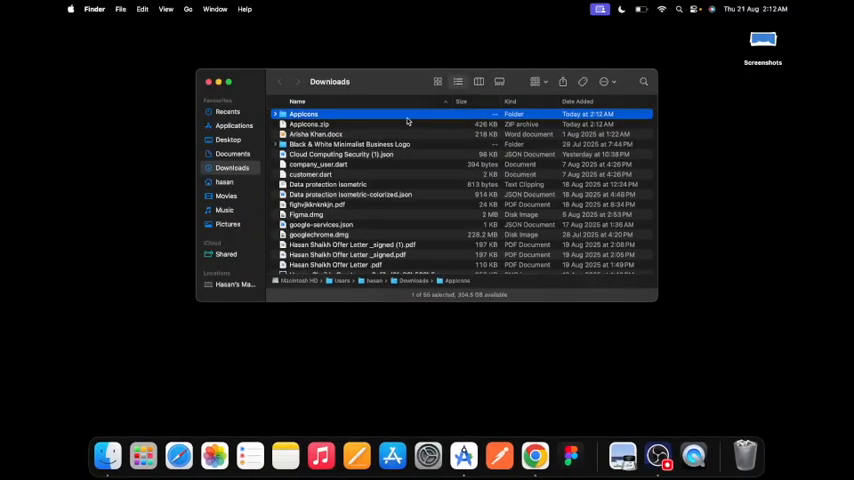
Step: Open the downloaded AppIcons folder in Finder's Downloads
{"action": "double_click", "coordinate": [304, 114]}
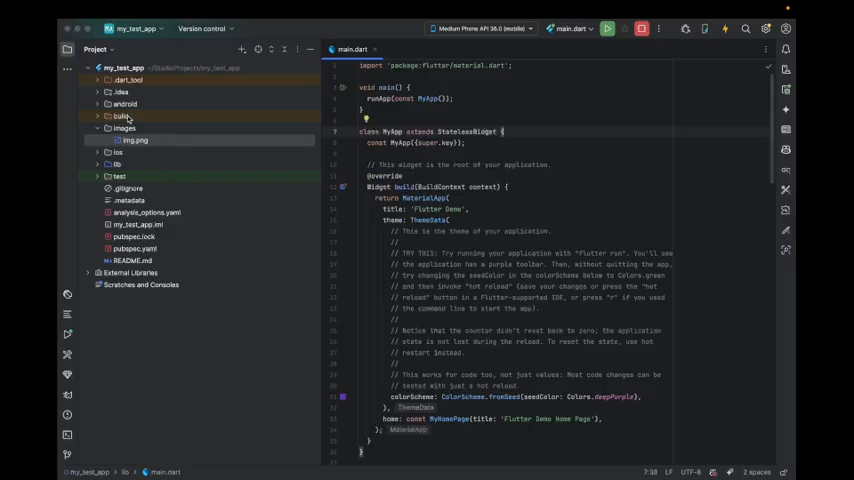
Step: Expand android > app > src > main > res and bring up the res folder's actions for Open In Finder
{"action": "left_click", "coordinate": [88, 104]}
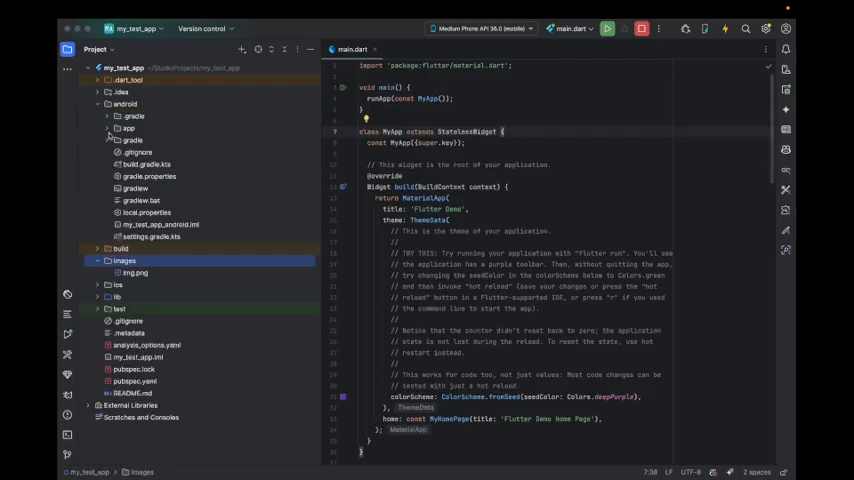
{"action": "left_click", "coordinate": [108, 128]}
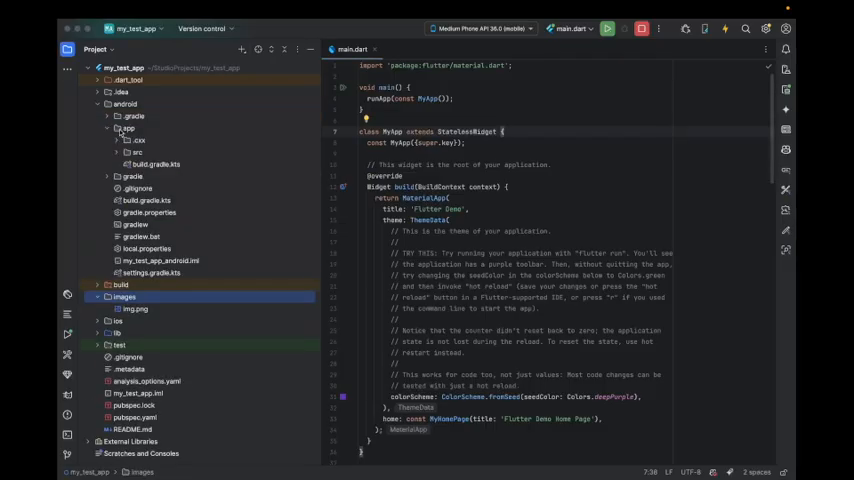
{"action": "left_click", "coordinate": [124, 152]}
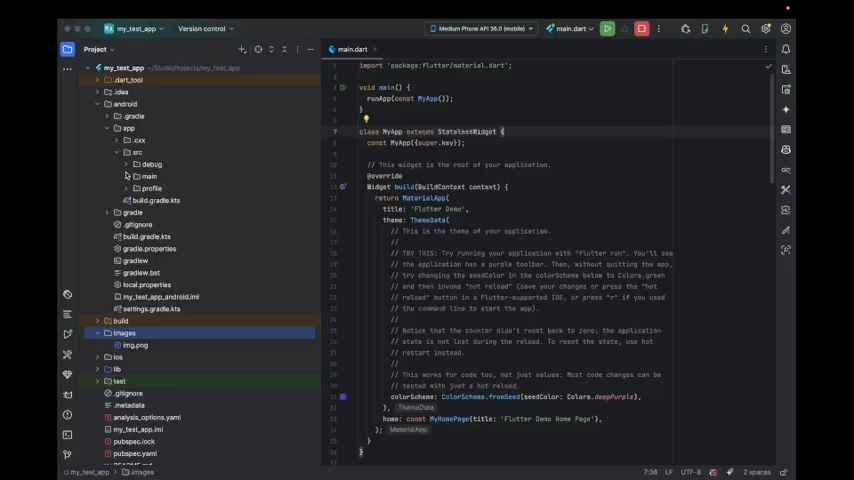
{"action": "left_click", "coordinate": [148, 176]}
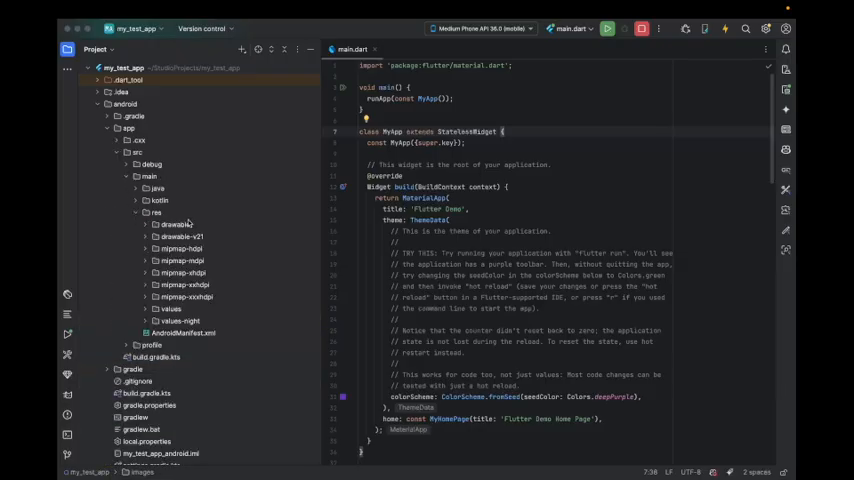
{"action": "left_click", "coordinate": [156, 212]}
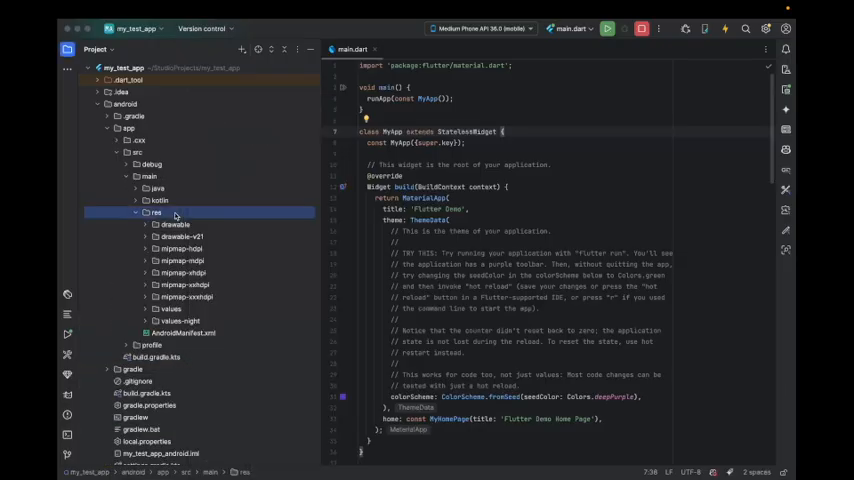
{"action": "right_click", "coordinate": [156, 212]}
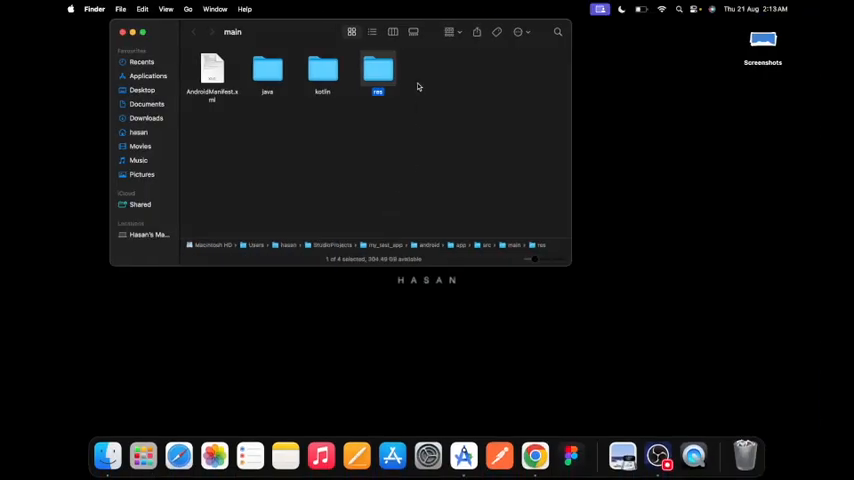
Step: Select all five downloaded mipmap folders and copy them
{"action": "double_click", "coordinate": [374, 72]}
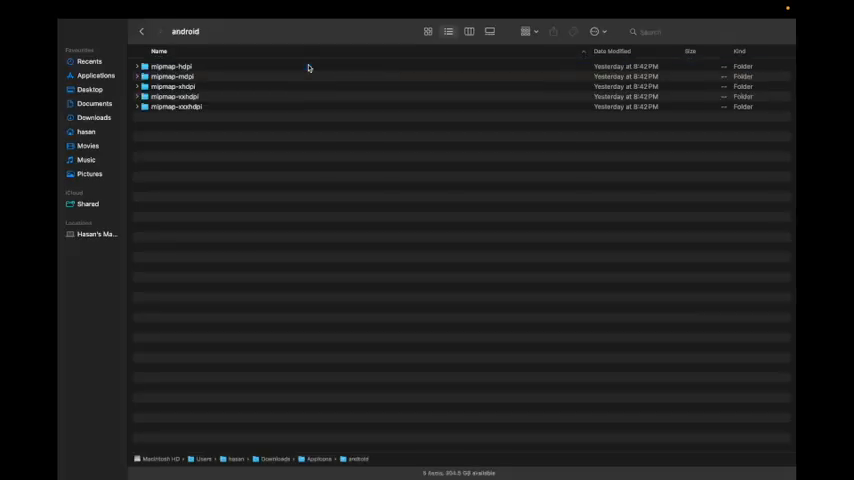
{"action": "key", "text": "cmd+a"}
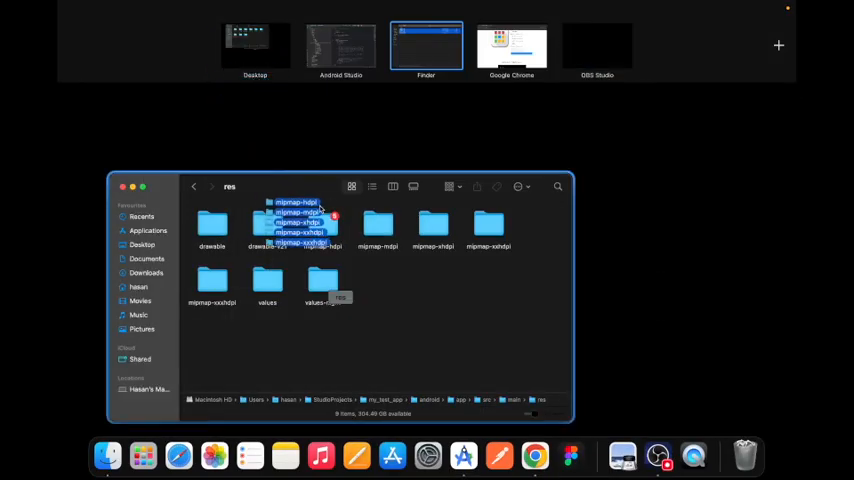
{"action": "left_click", "coordinate": [426, 296]}
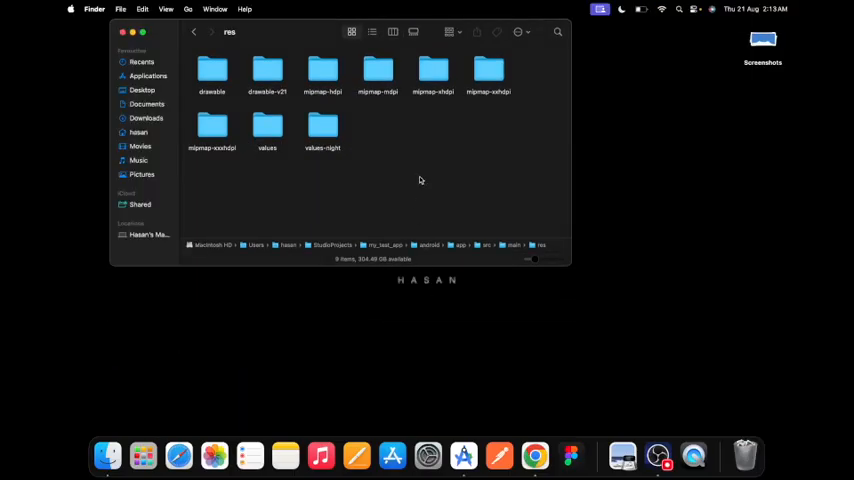
{"action": "mouse_move", "coordinate": [330, 76]}
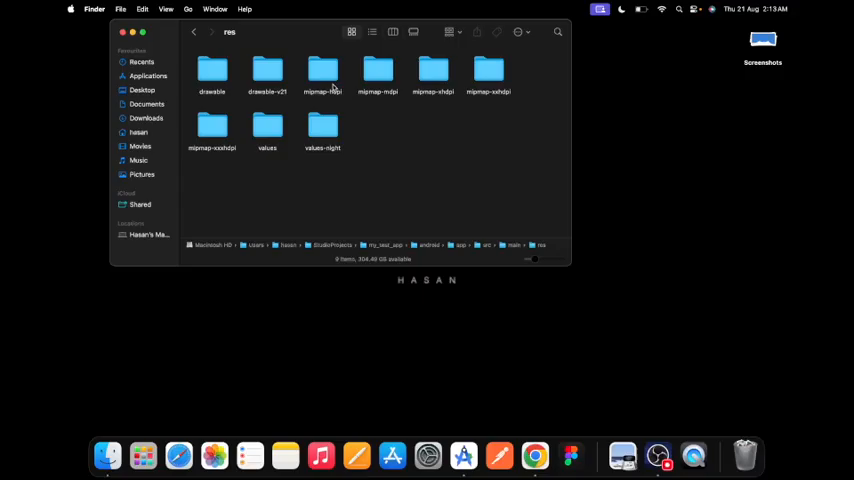
{"action": "double_click", "coordinate": [320, 68]}
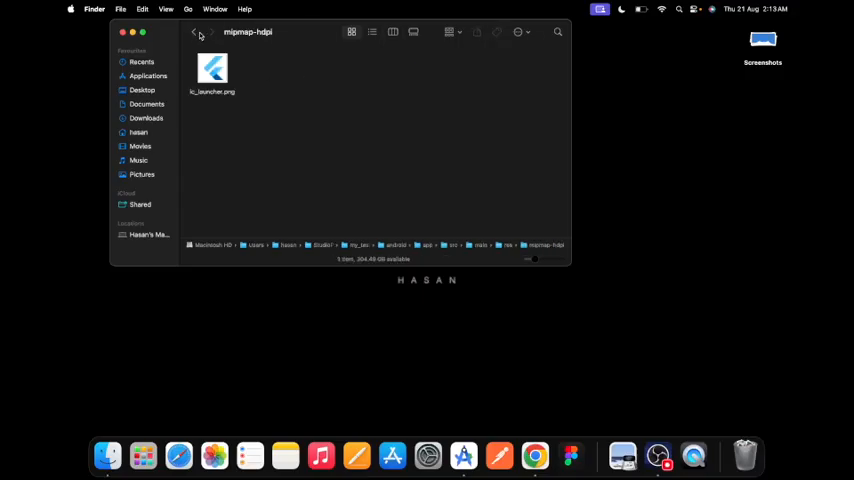
{"action": "left_click", "coordinate": [196, 34]}
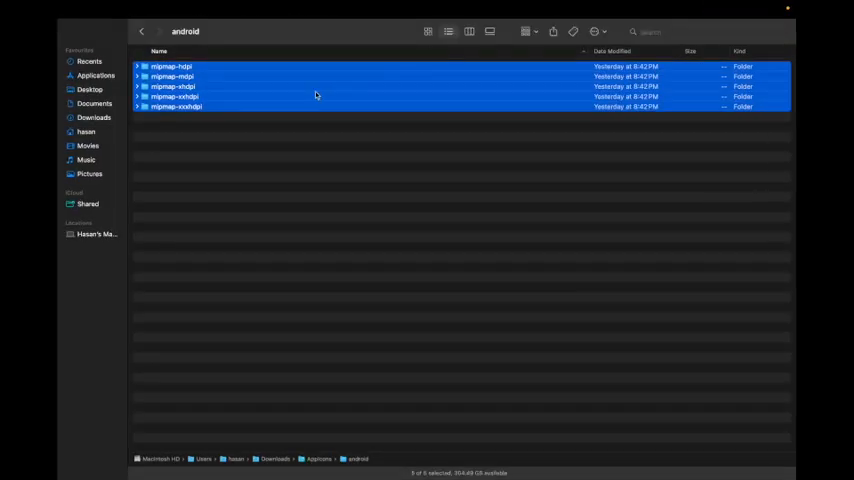
{"action": "right_click", "coordinate": [316, 96]}
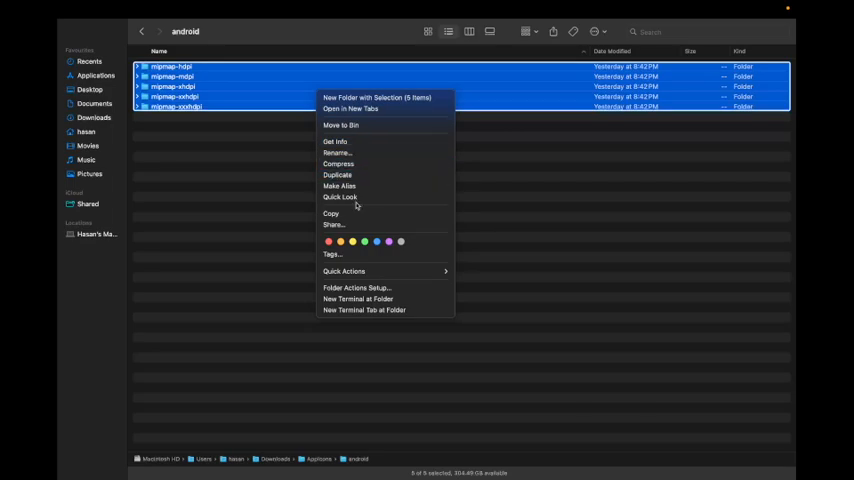
{"action": "mouse_move", "coordinate": [384, 188]}
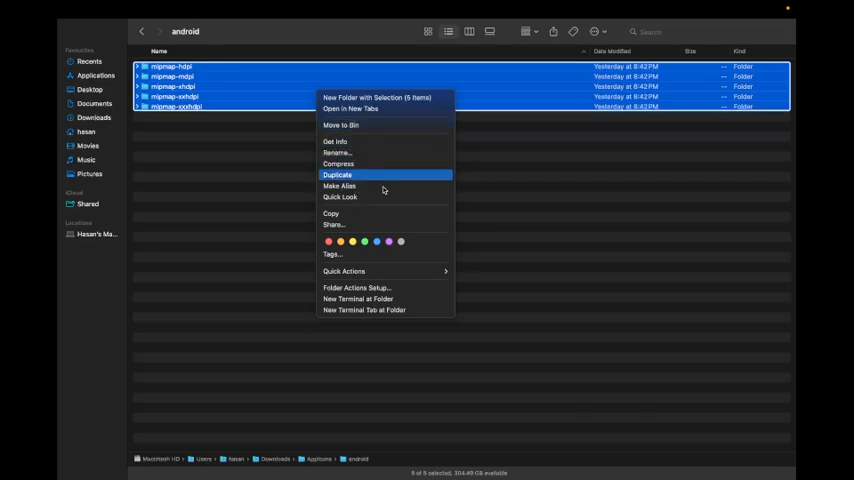
{"action": "mouse_move", "coordinate": [358, 98]}
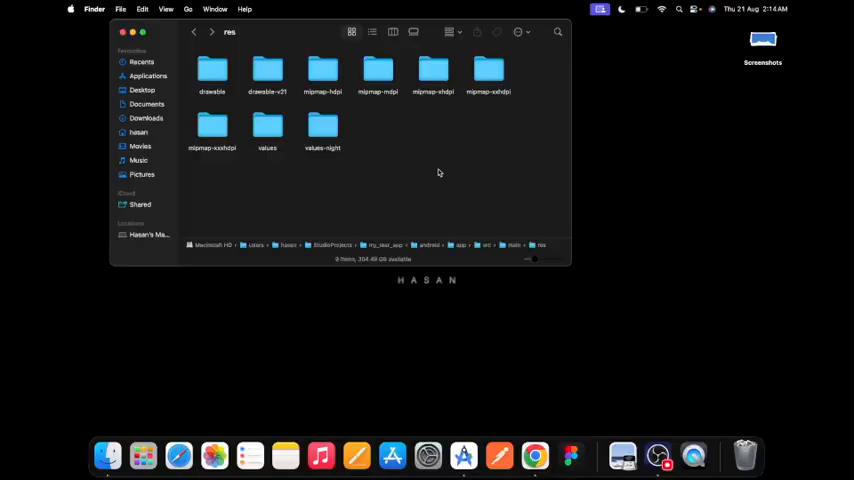
{"action": "mouse_move", "coordinate": [432, 152]}
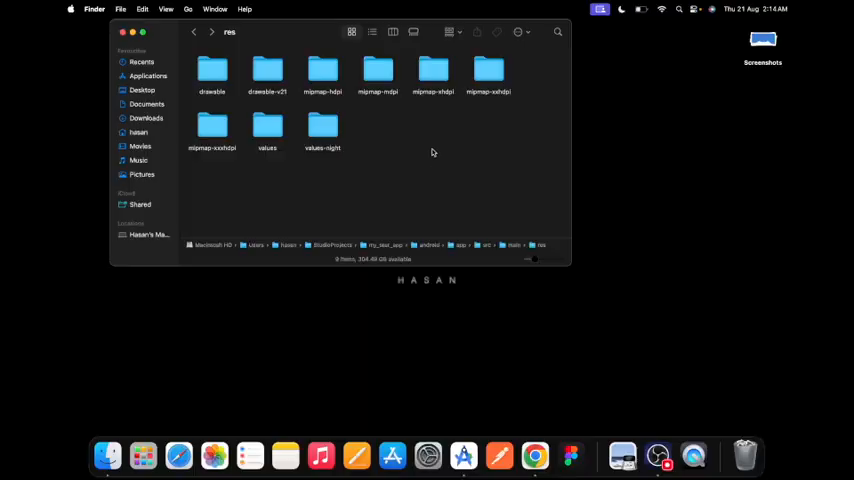
Step: Paste the 5 mipmap folders into the project's res folder, replacing the existing ones
{"action": "right_click", "coordinate": [432, 152]}
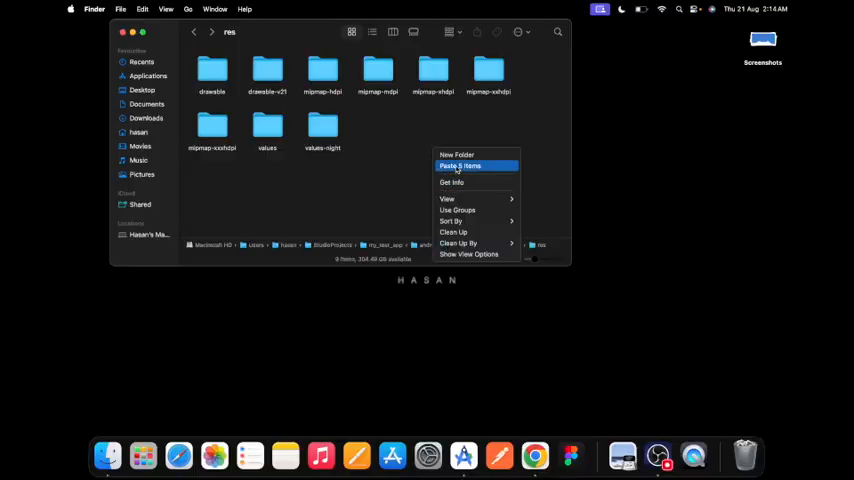
{"action": "left_click", "coordinate": [460, 166]}
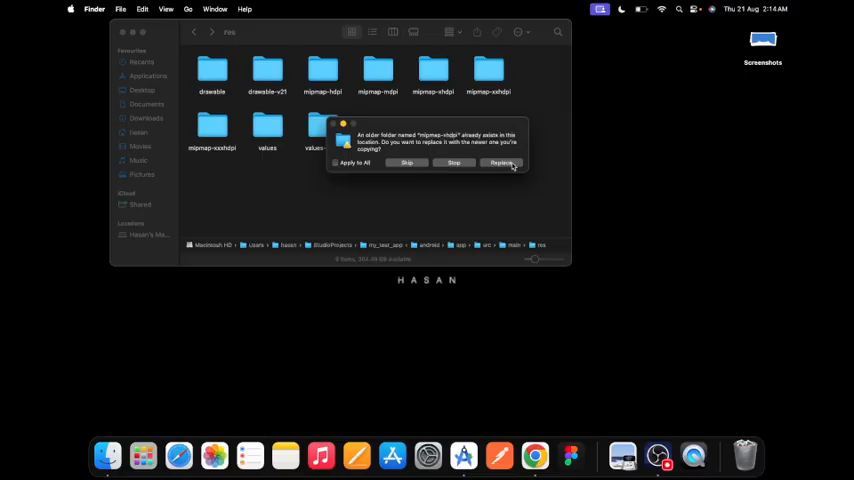
{"action": "left_click", "coordinate": [500, 164]}
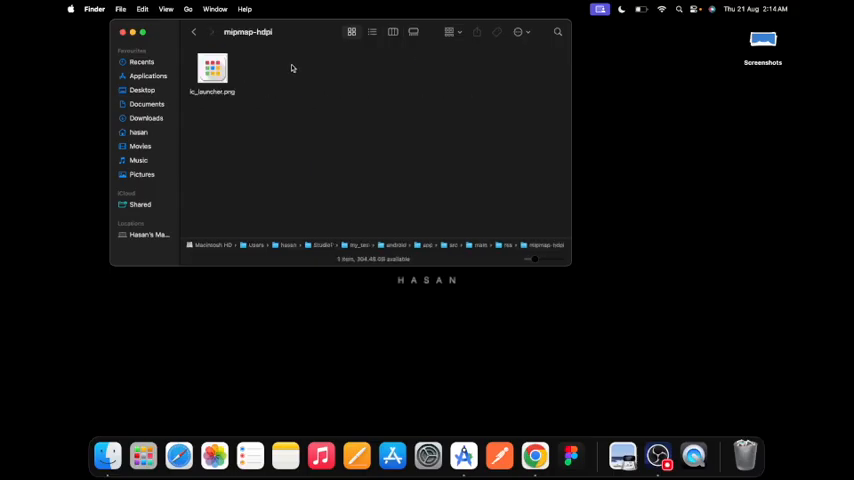
{"action": "left_click", "coordinate": [198, 32]}
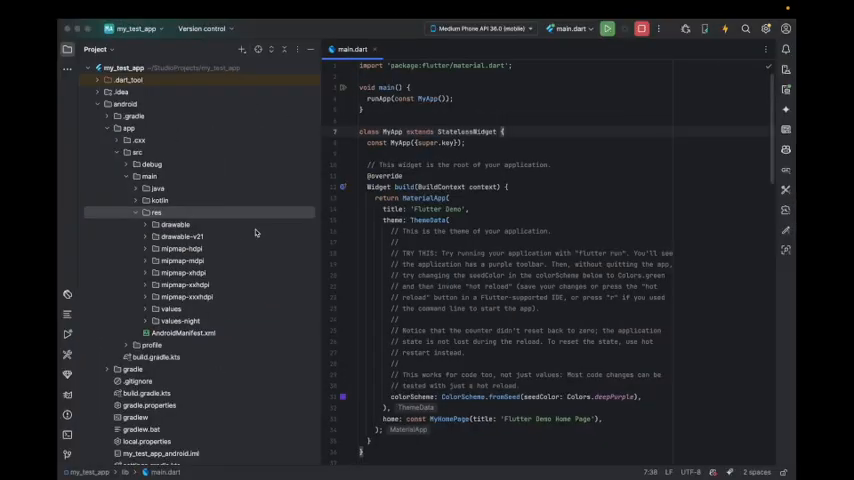
Step: Reveal ios > Runner > Assets.xcassets in Finder via Open In > Finder
{"action": "left_click", "coordinate": [118, 128]}
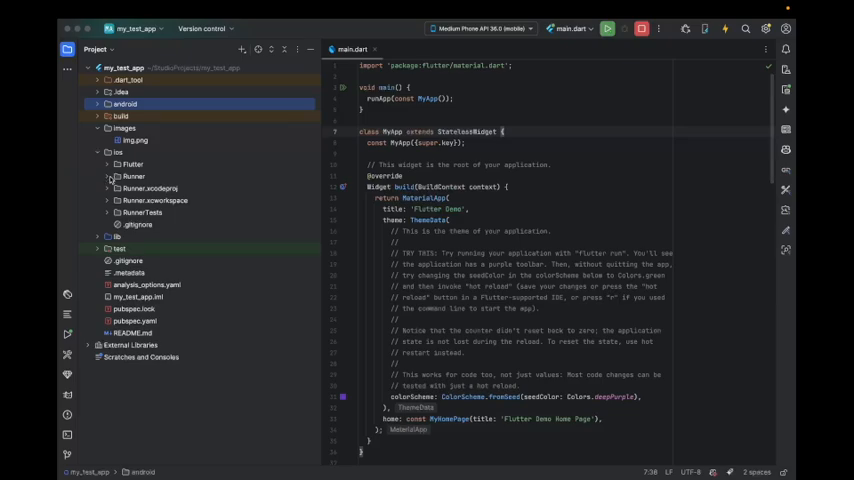
{"action": "left_click", "coordinate": [108, 176]}
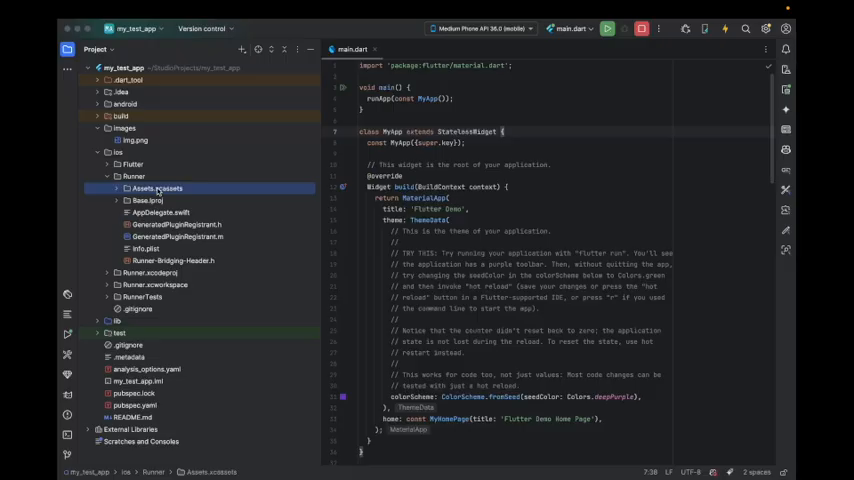
{"action": "right_click", "coordinate": [156, 188]}
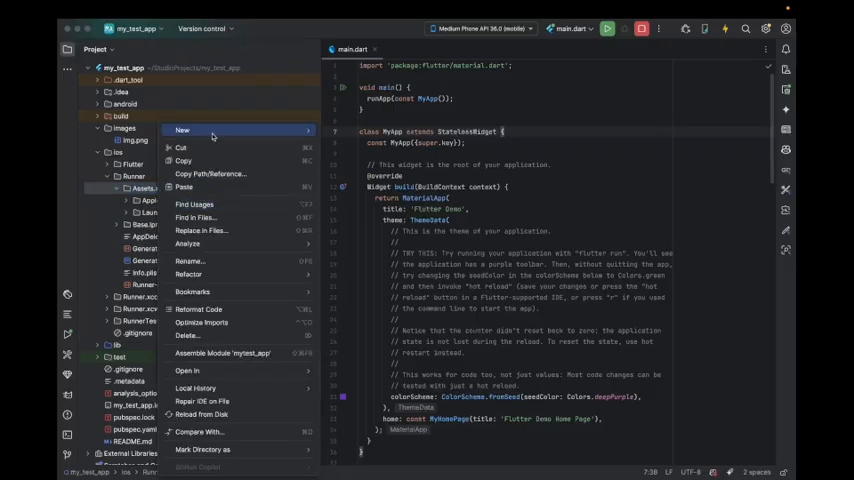
{"action": "mouse_move", "coordinate": [256, 252]}
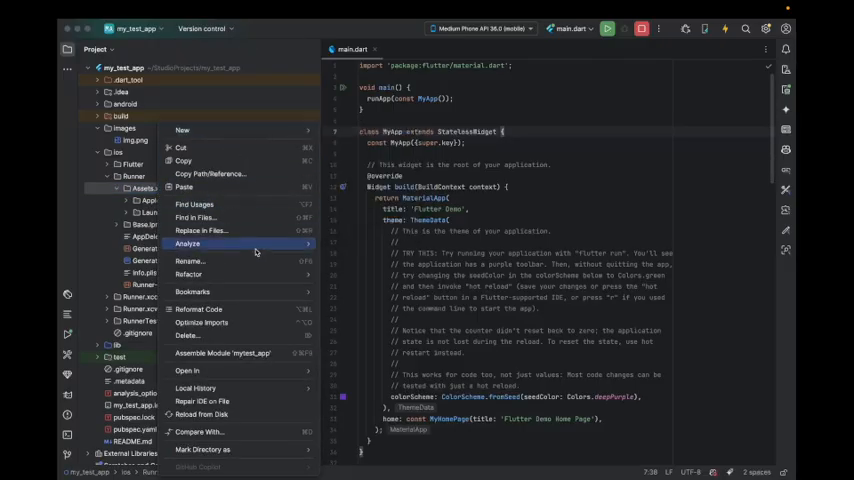
{"action": "left_click", "coordinate": [192, 370]}
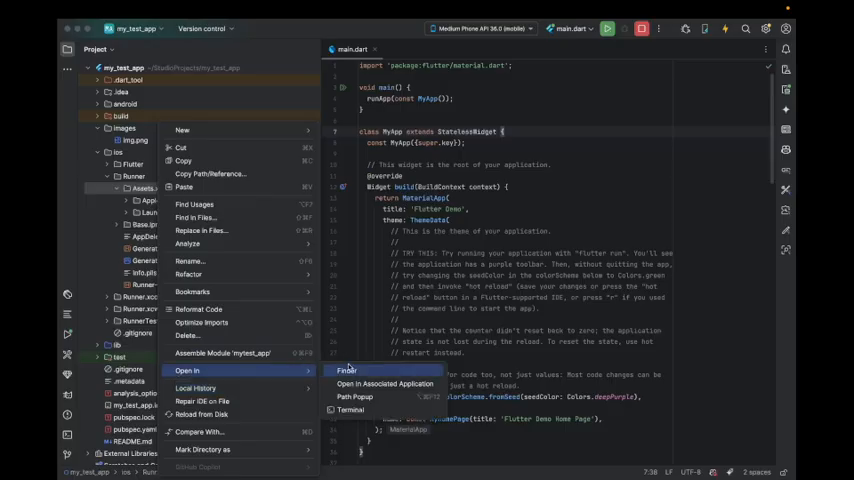
{"action": "left_click", "coordinate": [344, 376]}
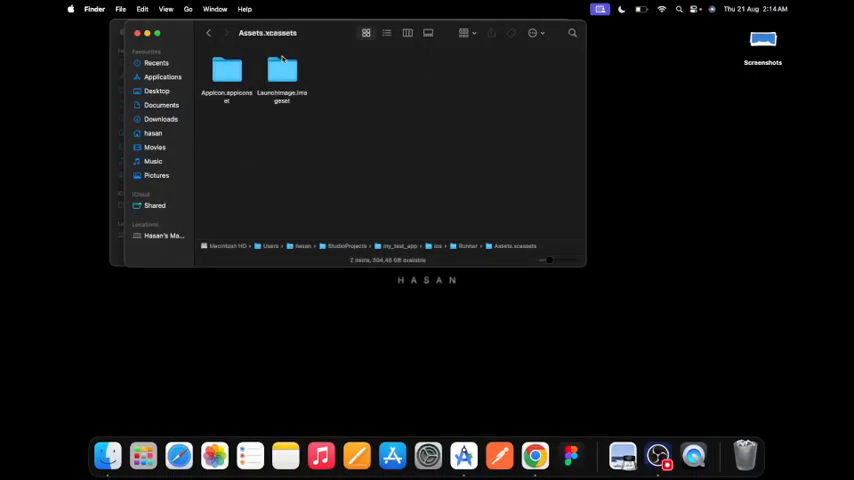
Step: Copy the downloaded AppIcon.appiconset from the generated Assets.xcassets folder
{"action": "left_click", "coordinate": [224, 68]}
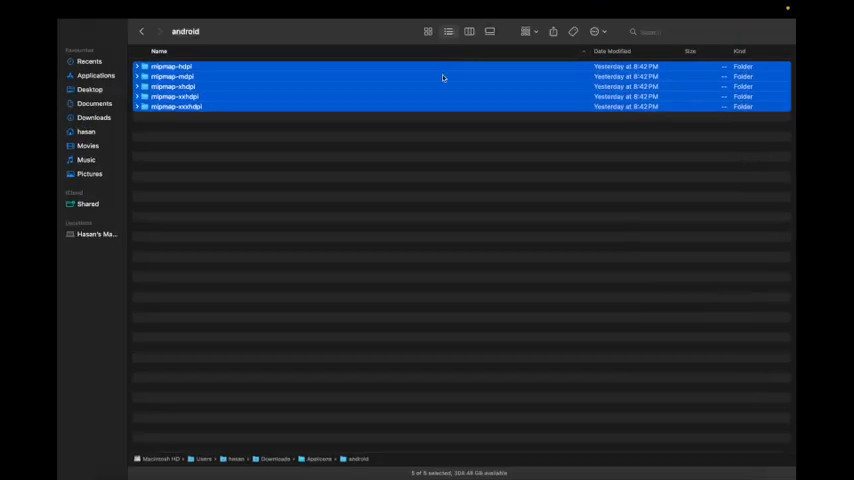
{"action": "left_click", "coordinate": [146, 32]}
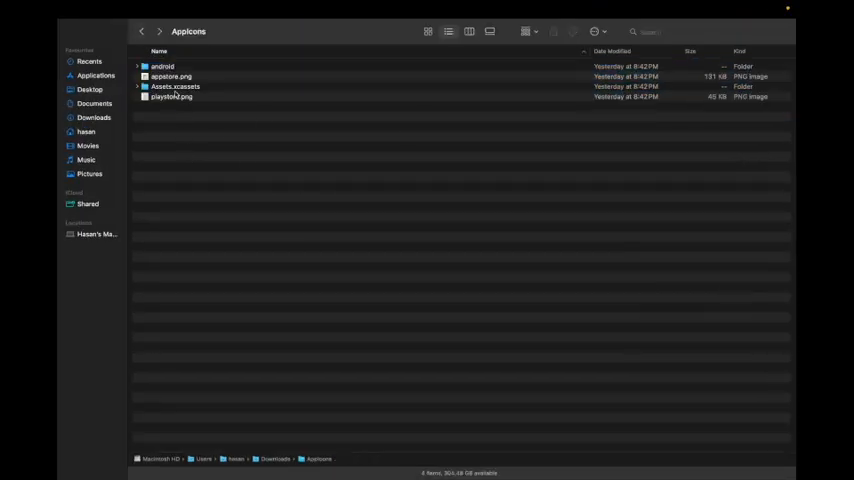
{"action": "double_click", "coordinate": [180, 86]}
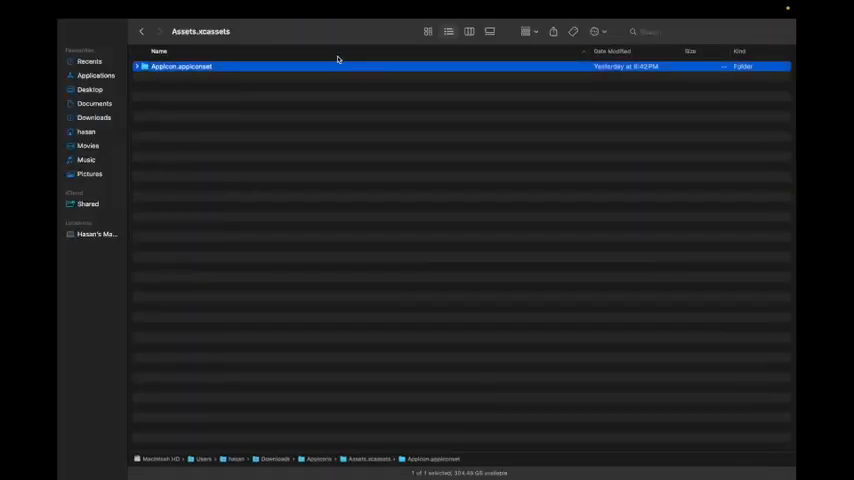
{"action": "right_click", "coordinate": [200, 68]}
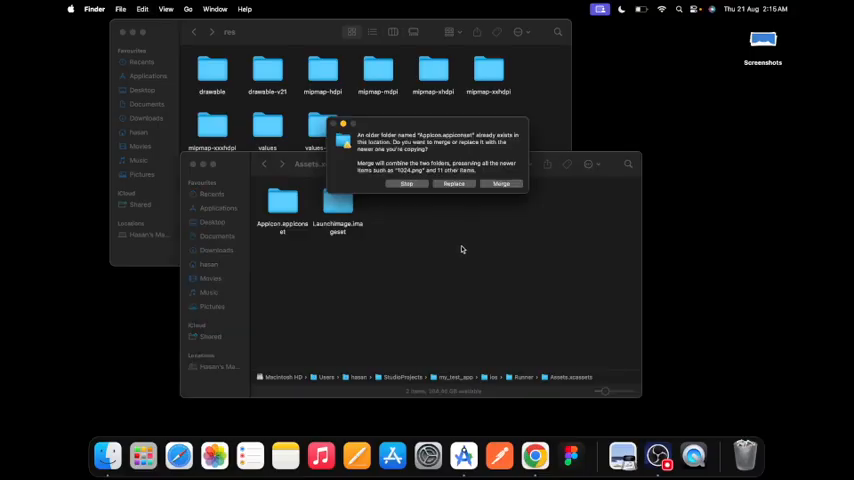
Step: Replace the project's AppIcon.appiconset with it and check the new icons inside
{"action": "left_click", "coordinate": [500, 184]}
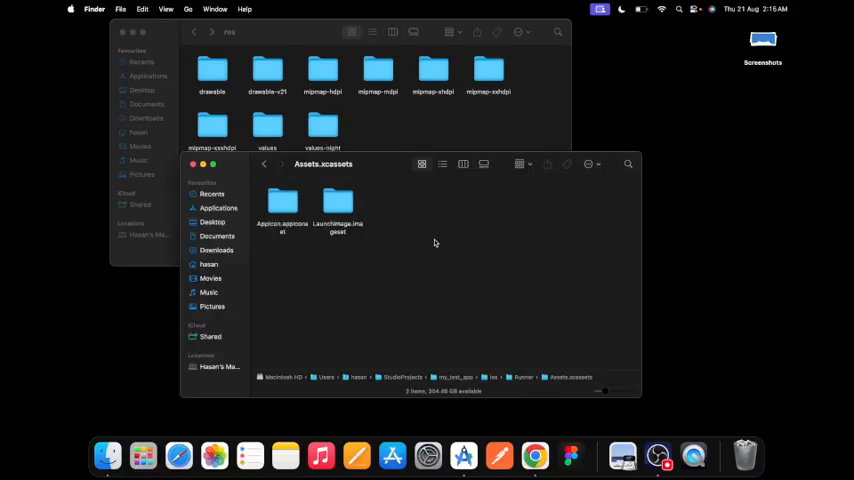
{"action": "double_click", "coordinate": [284, 200]}
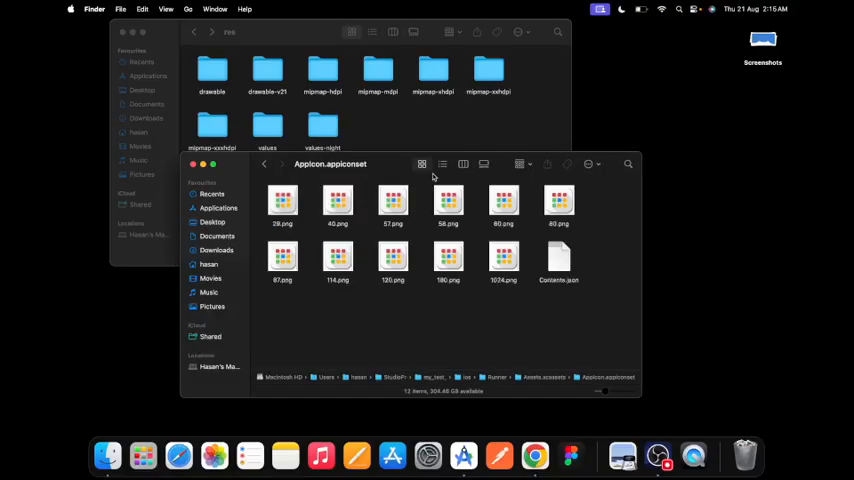
{"action": "mouse_move", "coordinate": [280, 180]}
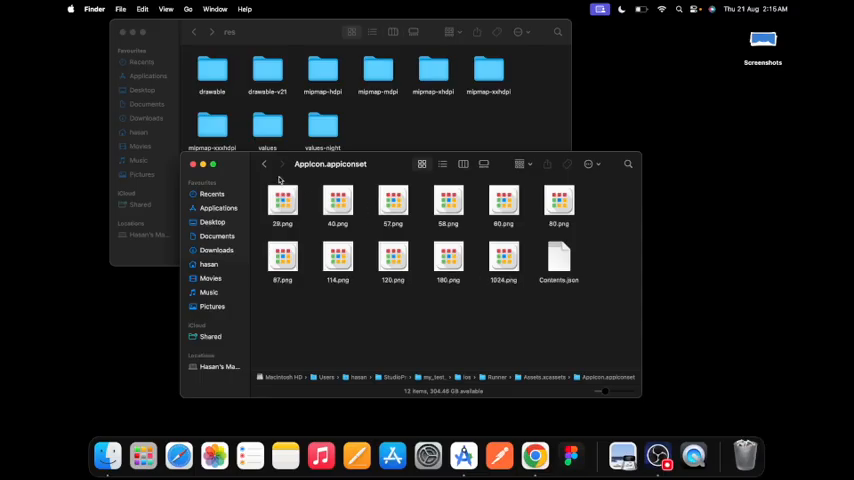
{"action": "left_click", "coordinate": [264, 164]}
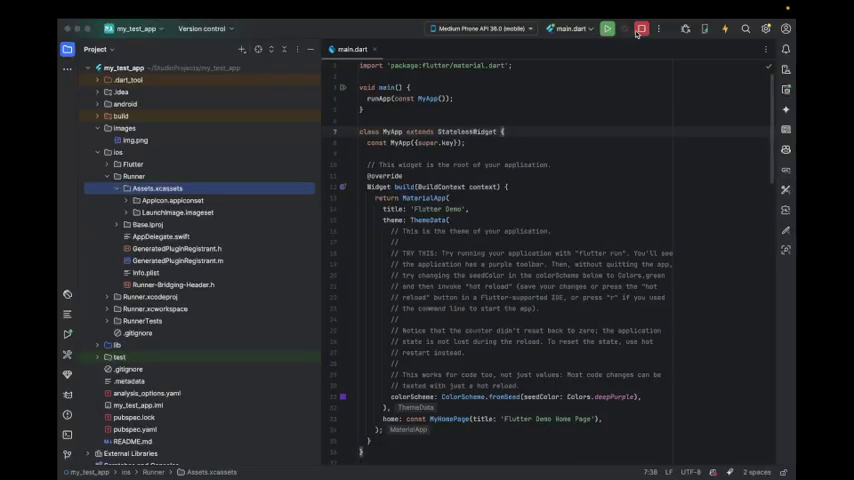
Step: Re-run main.dart on the emulator so the new launcher icons apply
{"action": "left_click", "coordinate": [616, 28]}
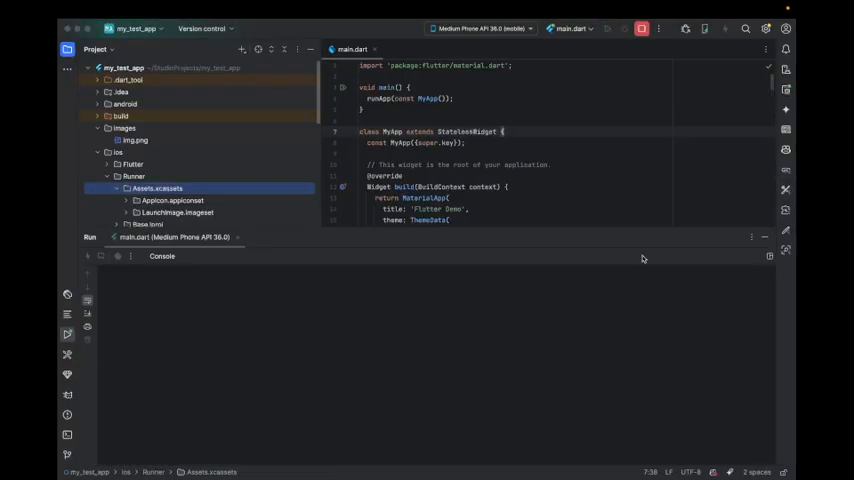